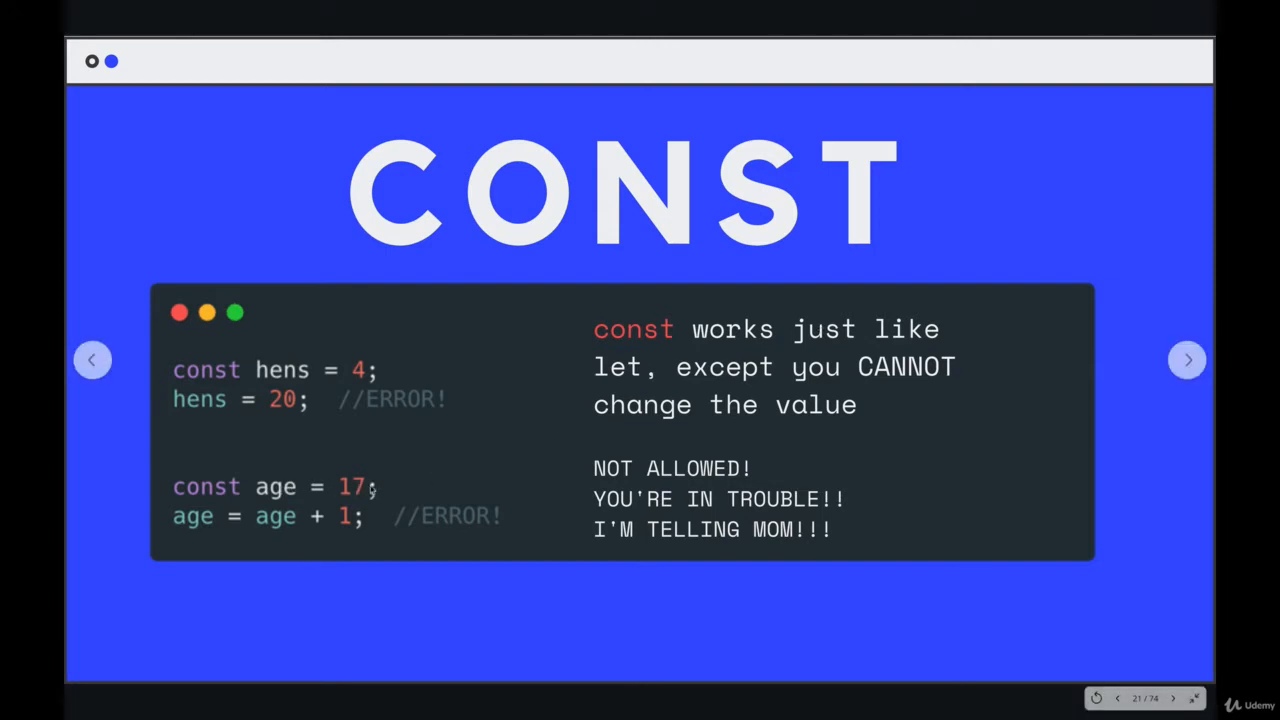
mouse_move(197, 532)
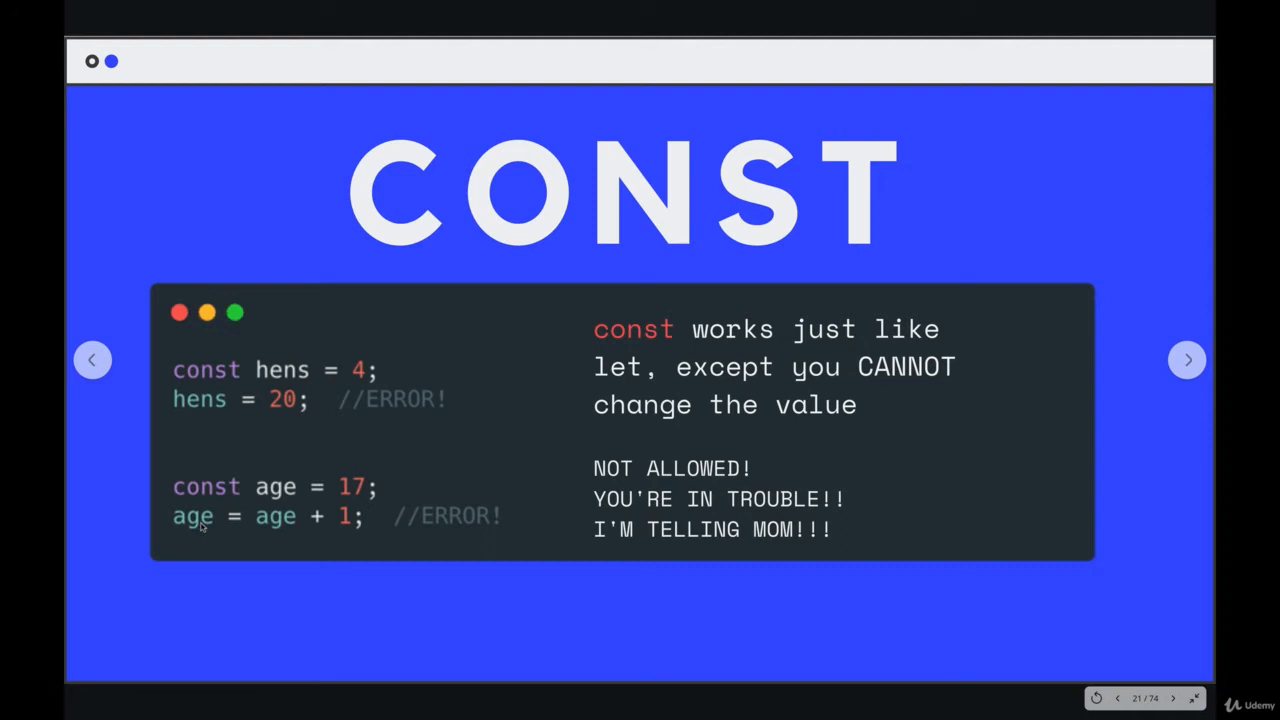
mouse_move(475, 519)
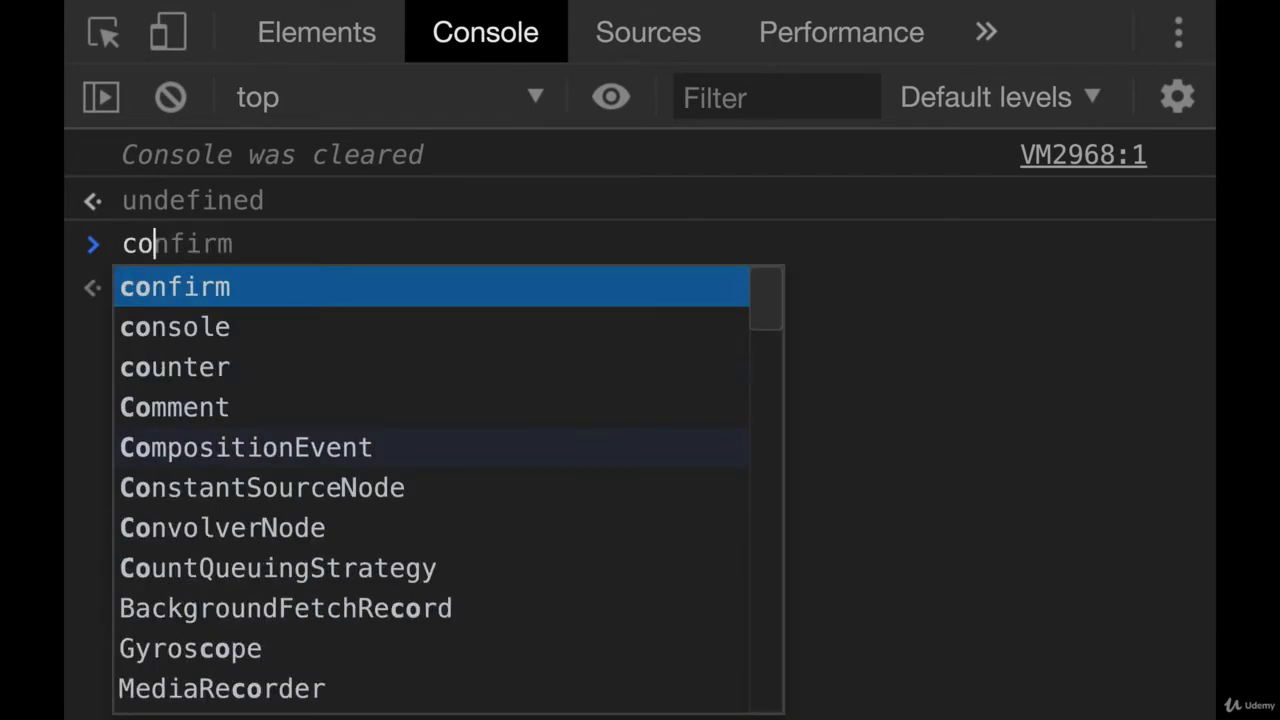
- Declare const year = 1973 in the Console
text(const year =)
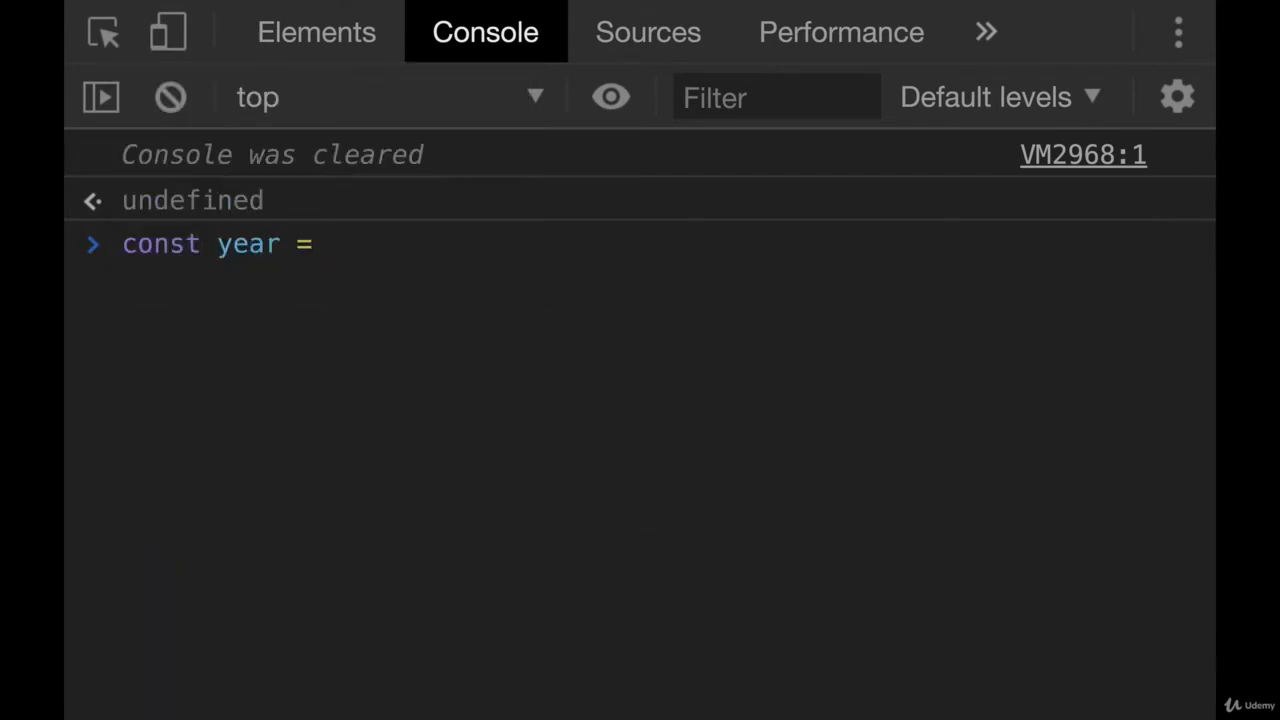
text(1973;)
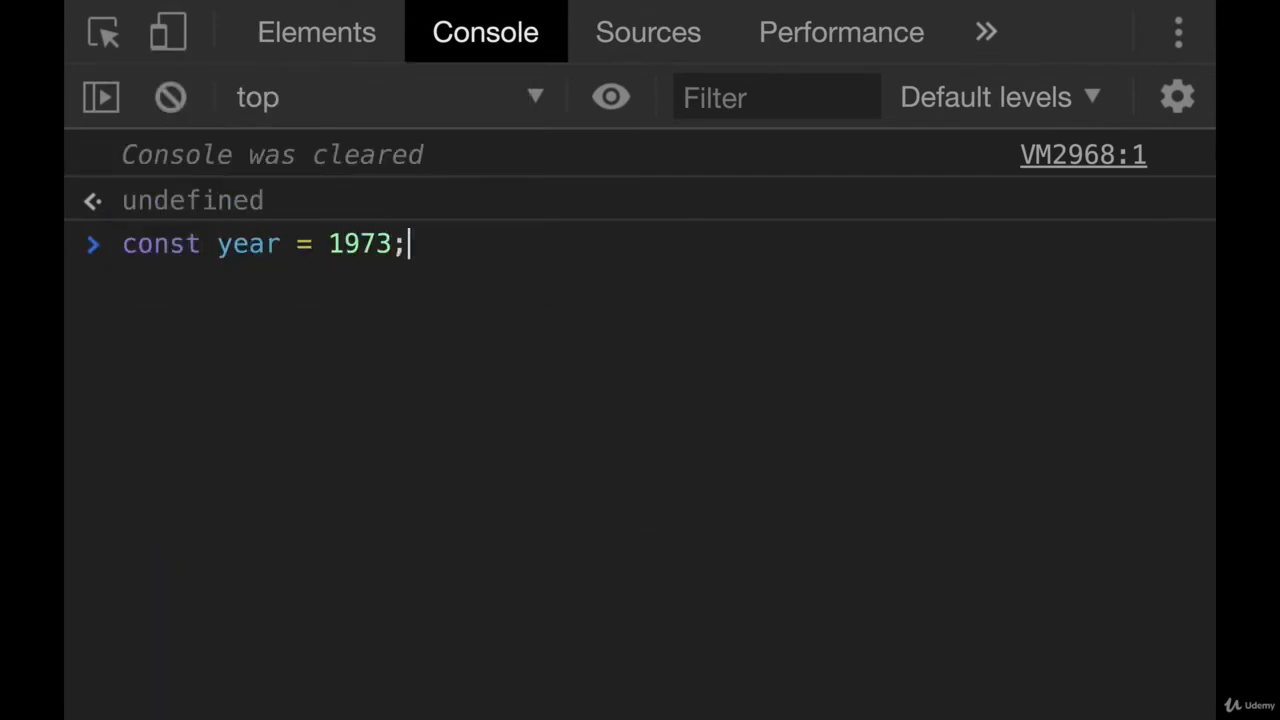
key(Enter)
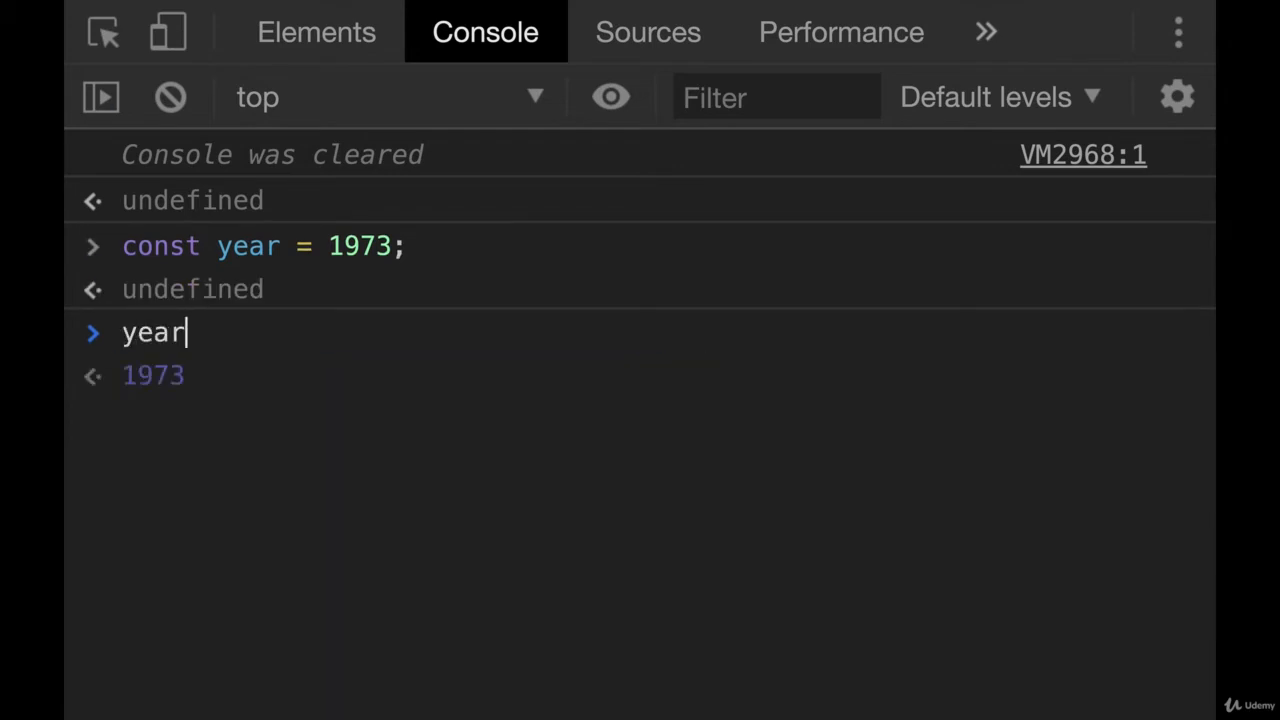
- Try year += 1 to trigger the assignment-to-constant TypeError
text(+=)
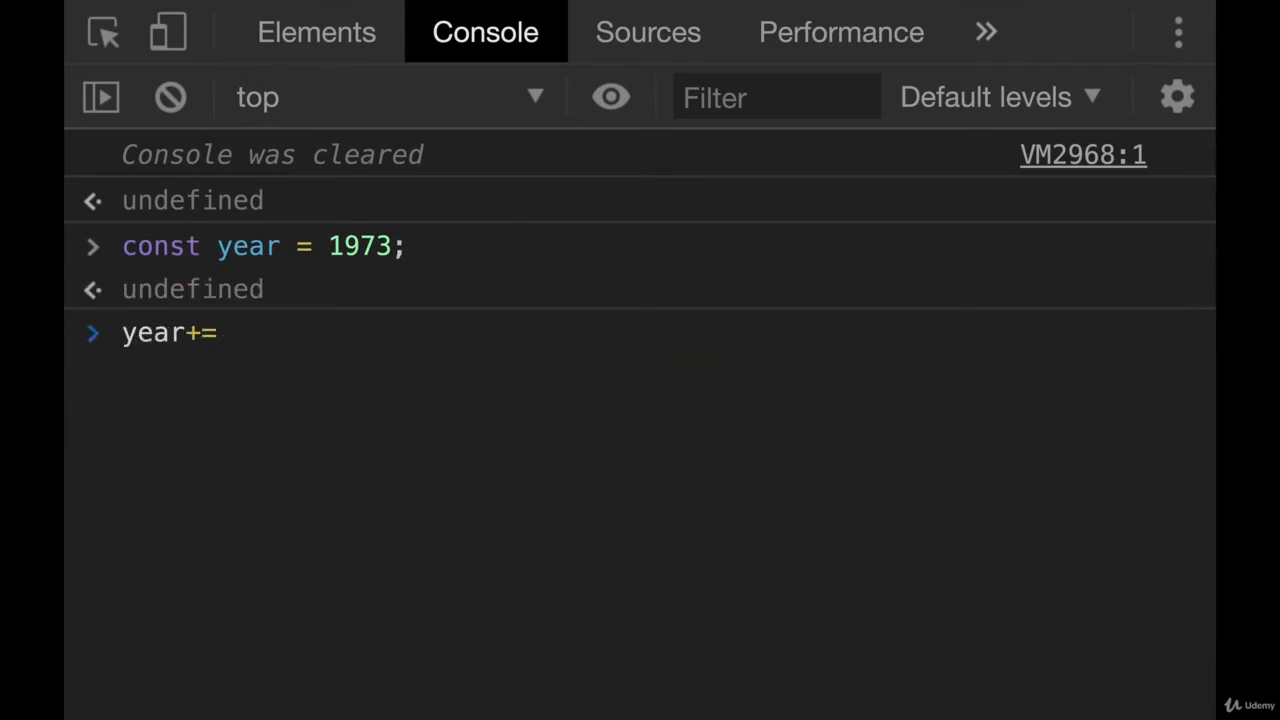
key(Enter)
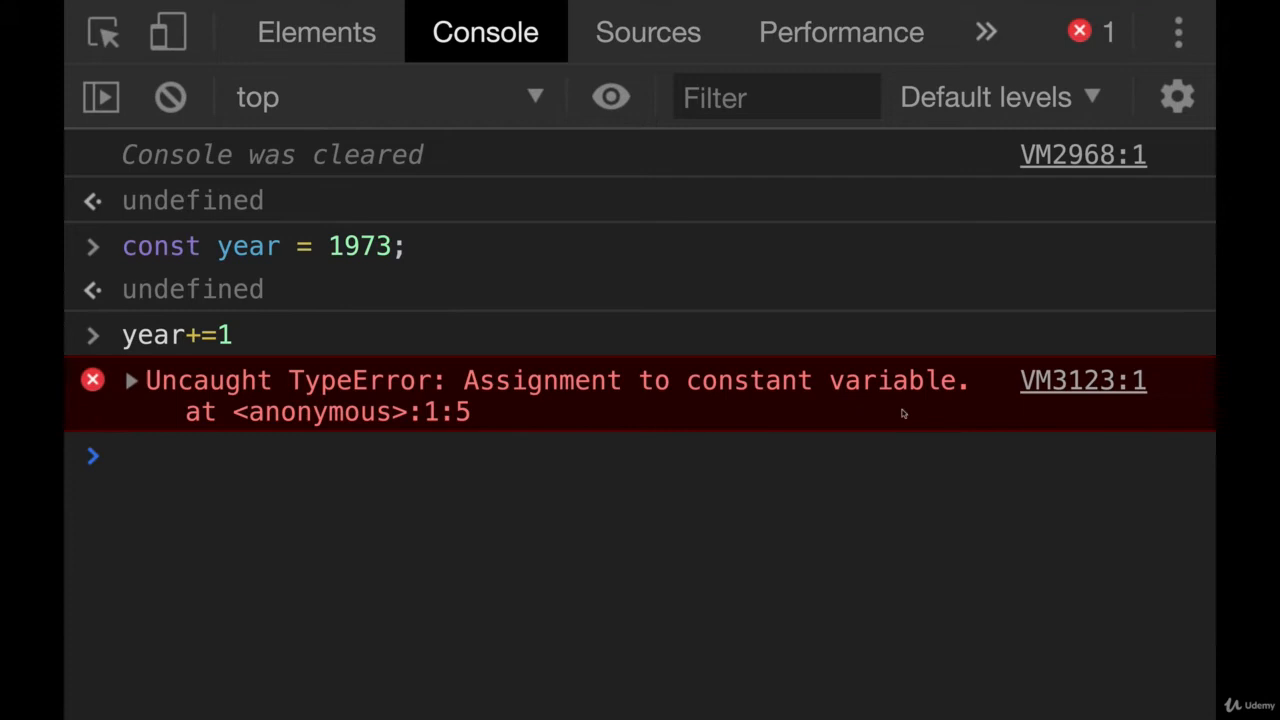
mouse_move(962, 386)
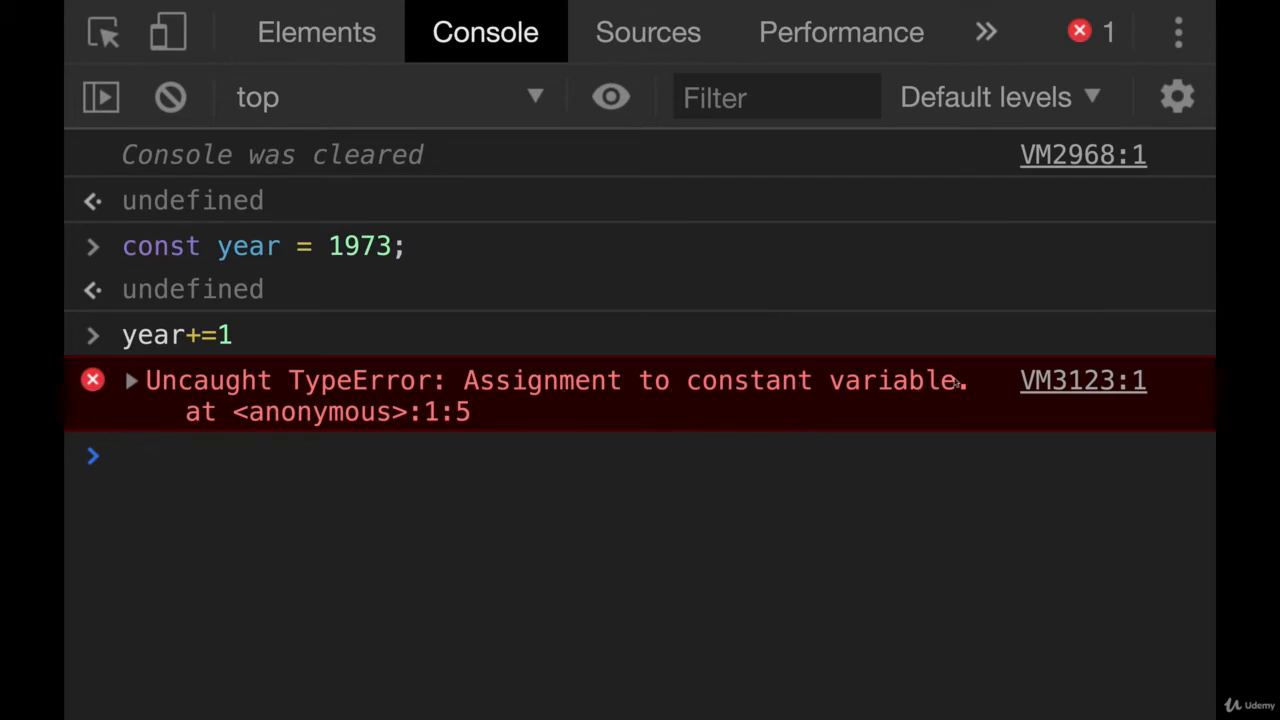
text(yeaer)
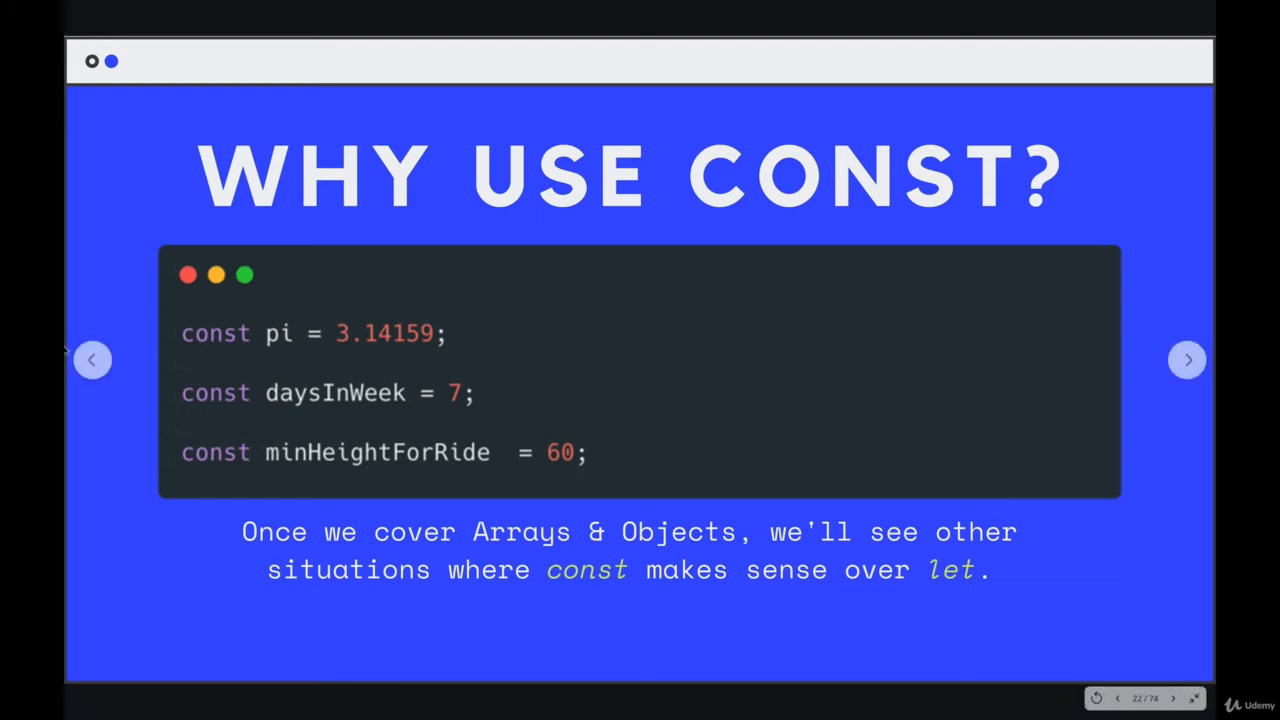
mouse_move(540, 345)
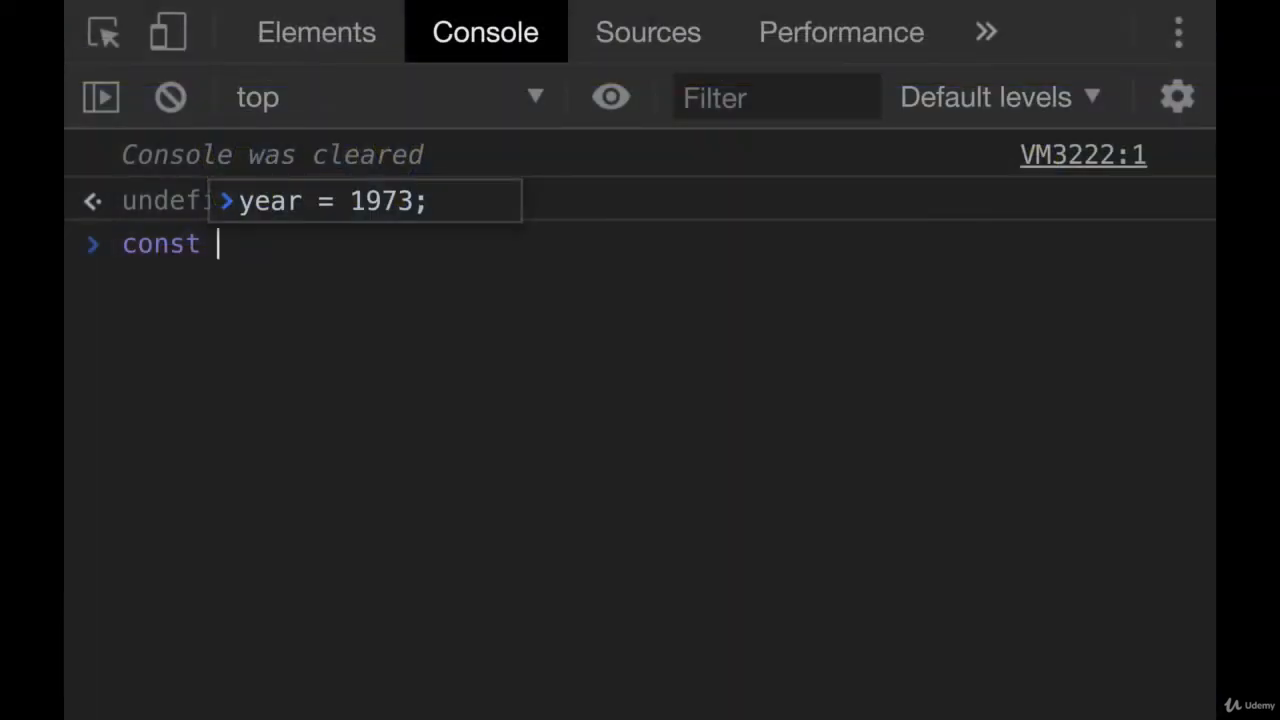
- Declare const peopleCount = 10, then redeclare it with let as 3 to trigger the SyntaxError
text(peo)
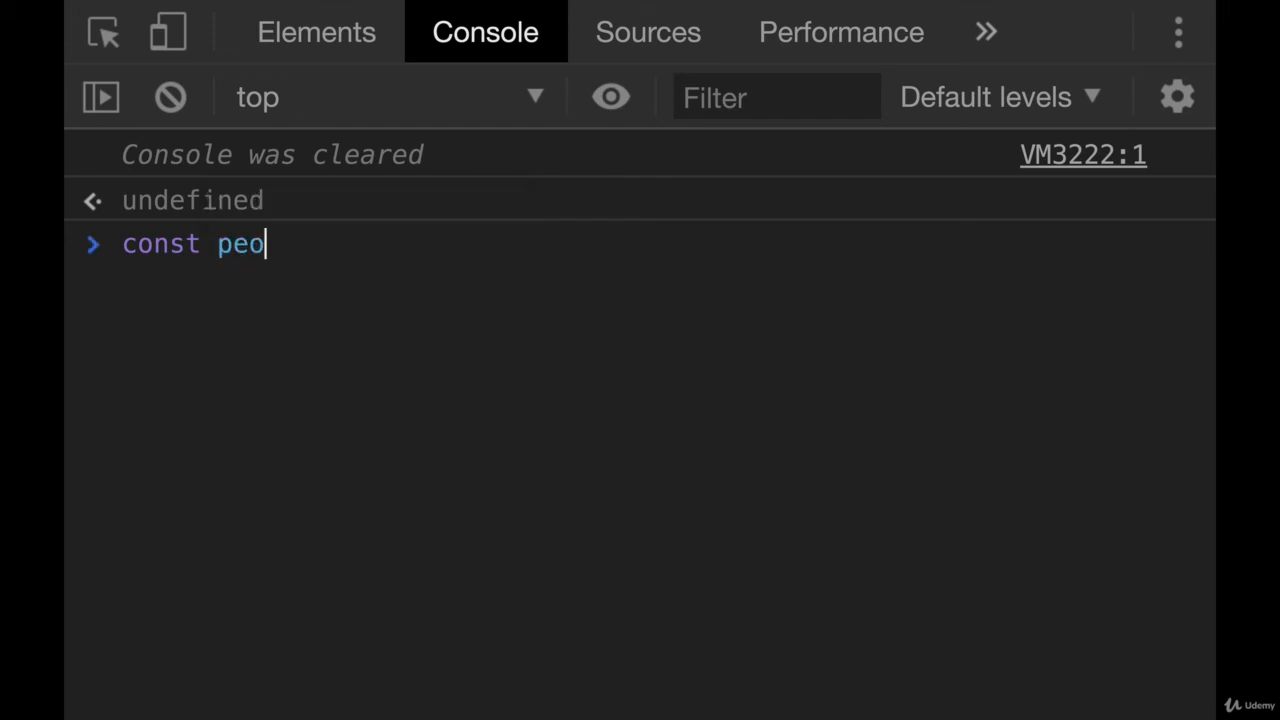
text(pleCount = 10;)
text(let)
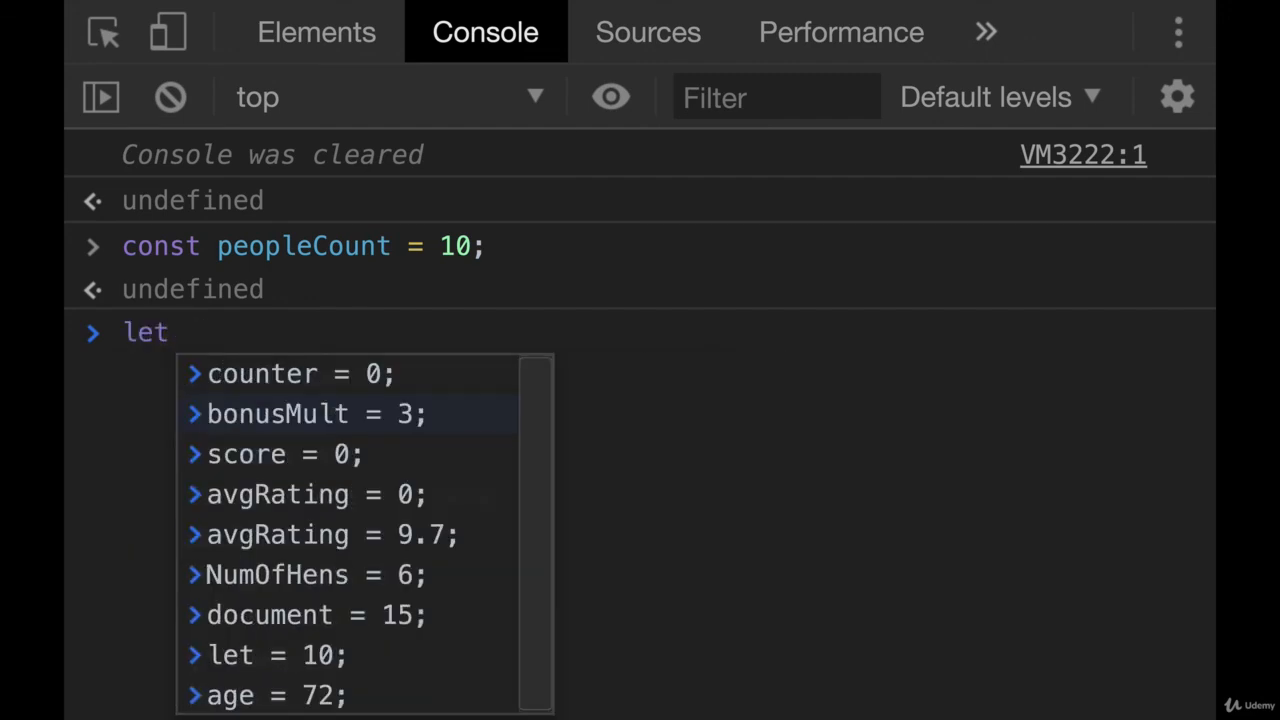
text(people)
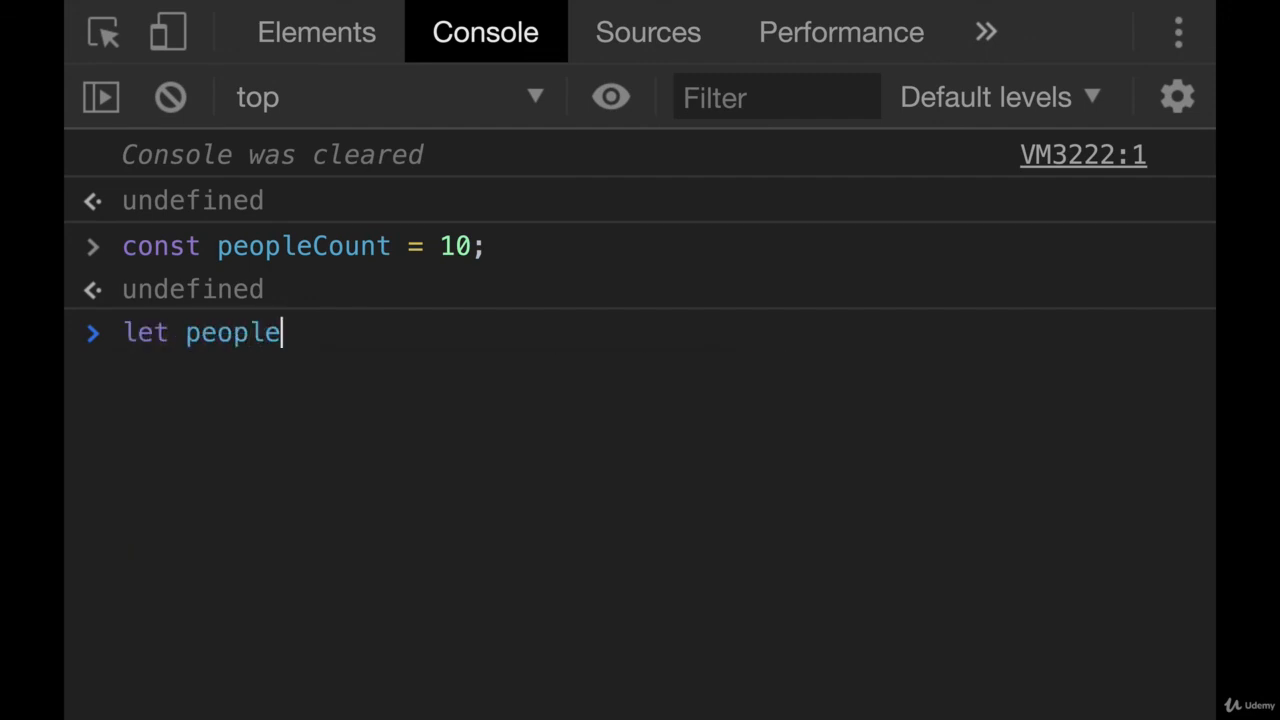
text(Count =)
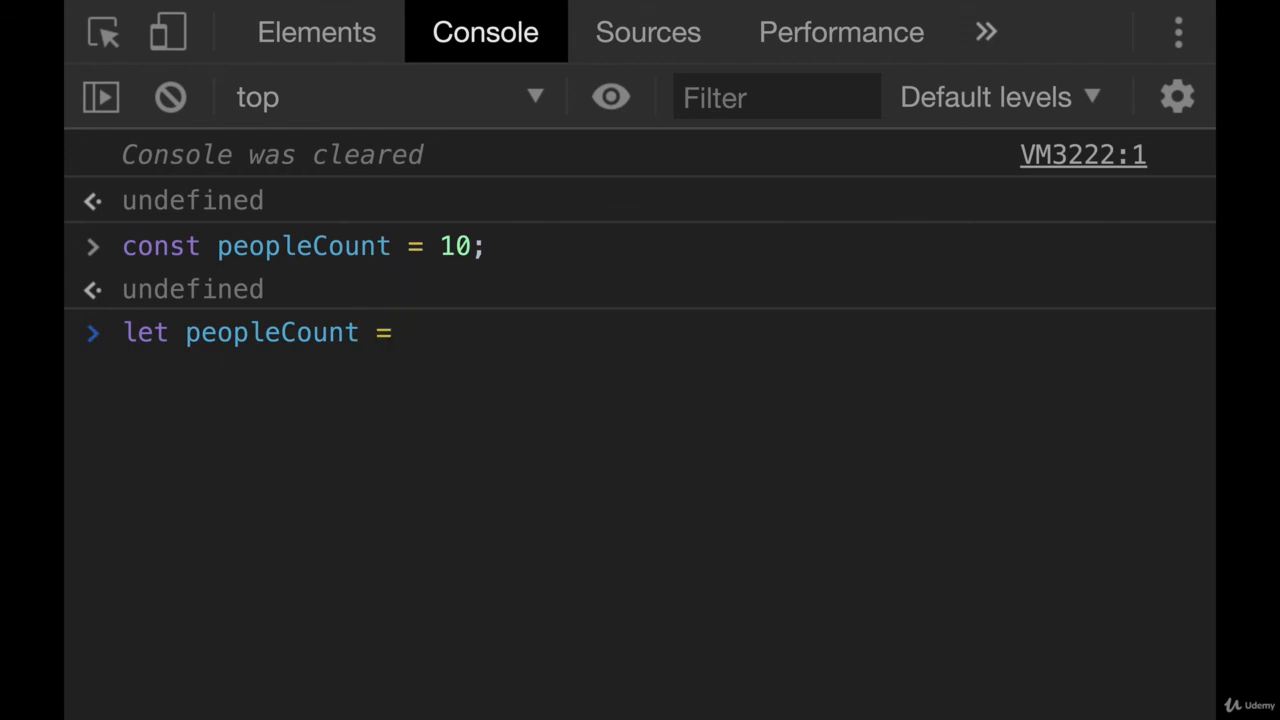
text(3)
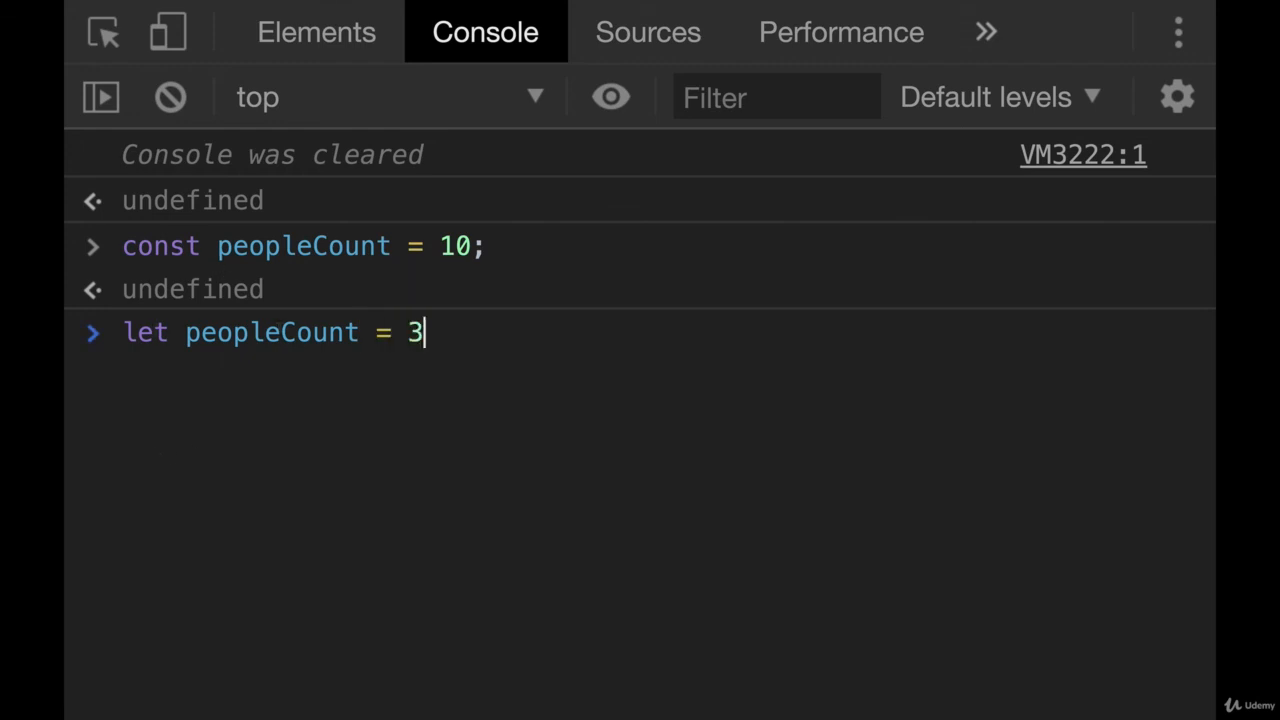
key(Enter)
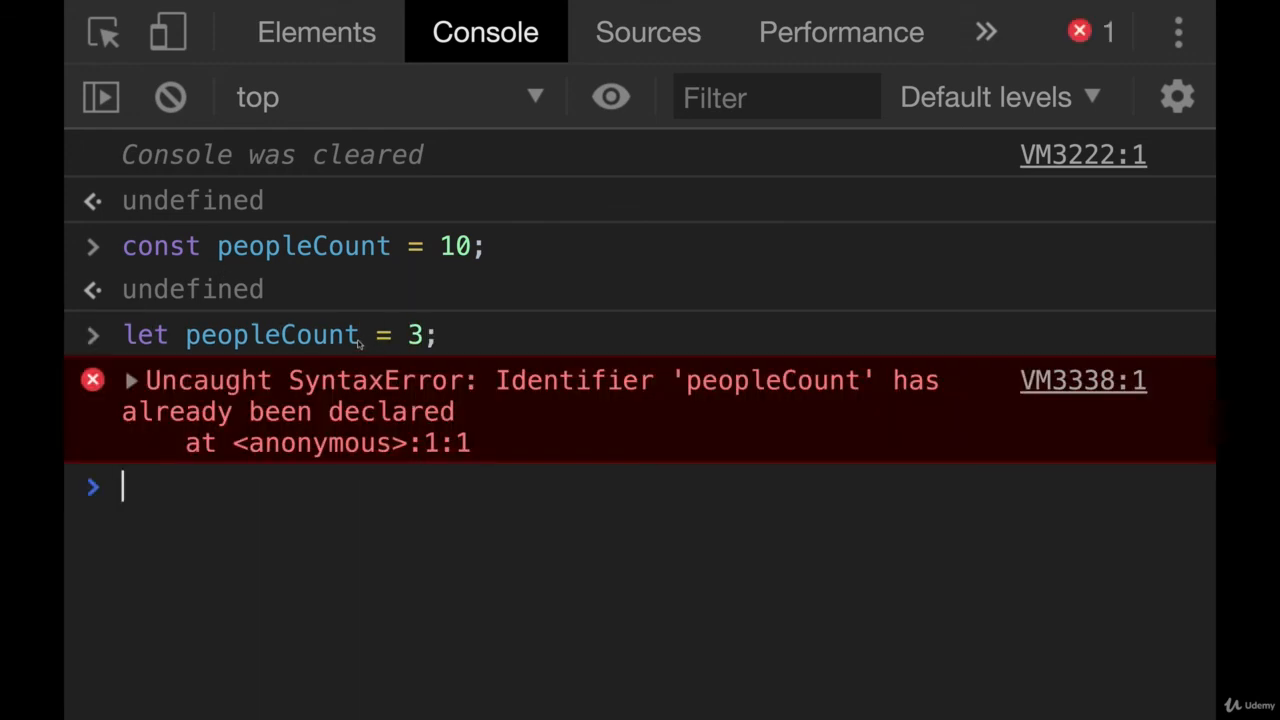